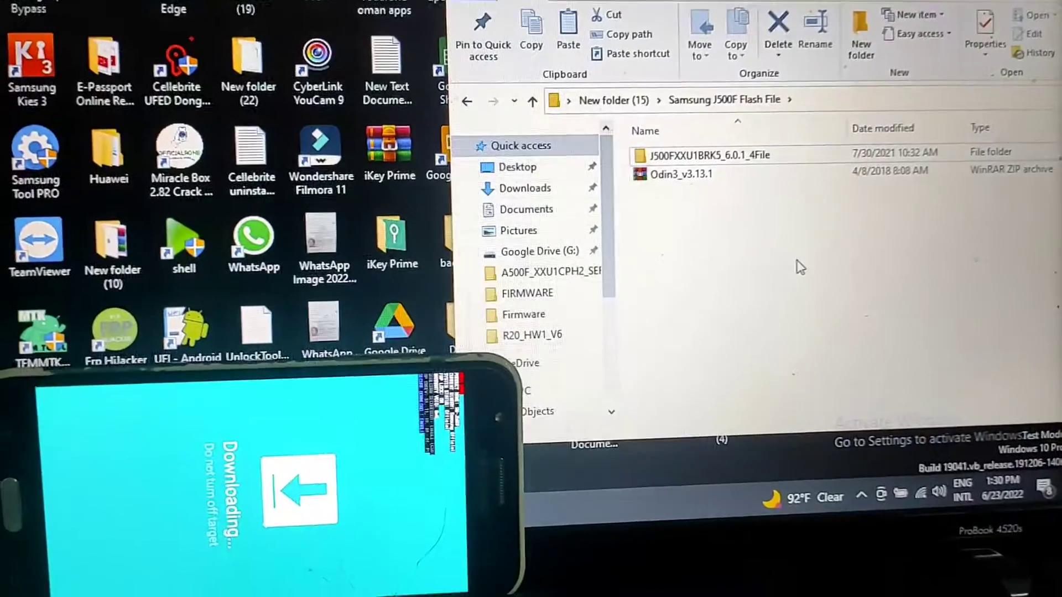
Extract Odin3_v3.13.1.zip here, open its folder, and launch Odin3 v3.13.1.
right_click(677, 174)
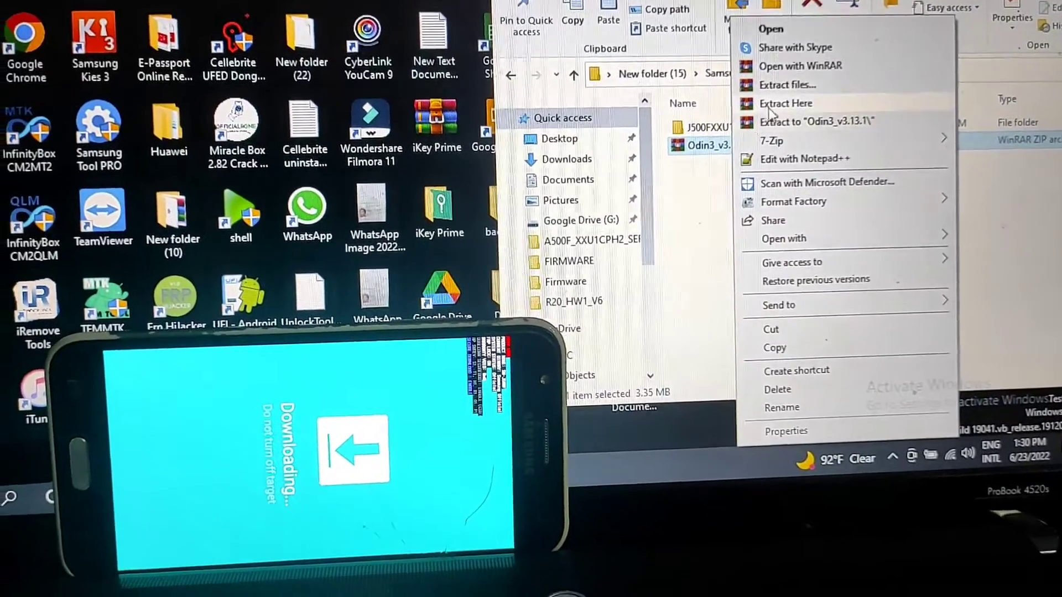
click(785, 103)
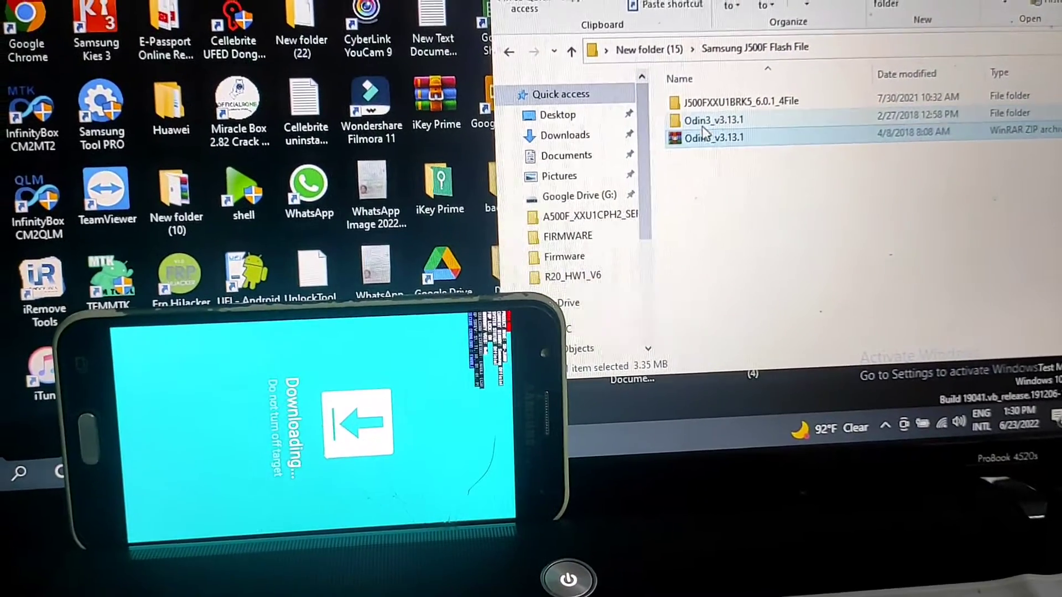
double_click(713, 120)
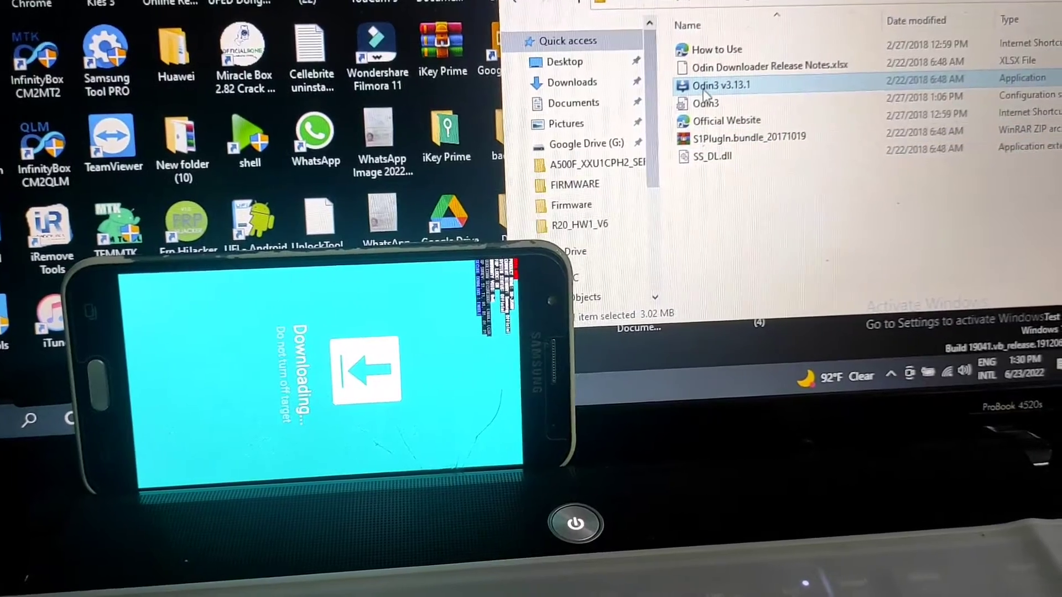
double_click(721, 84)
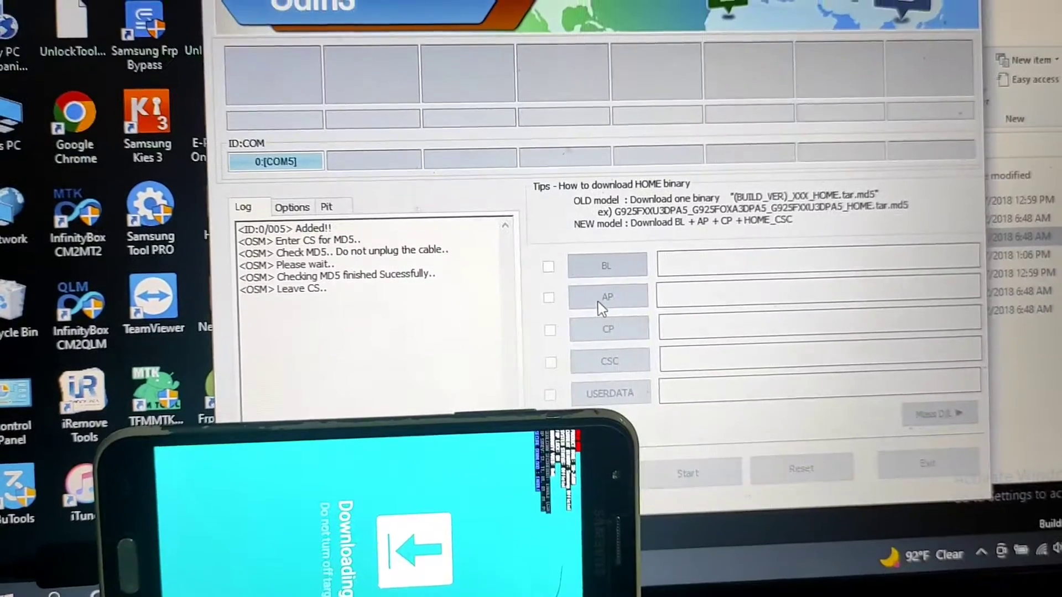
Load the J500F BL and AP firmware files into their Odin3 slots.
click(549, 265)
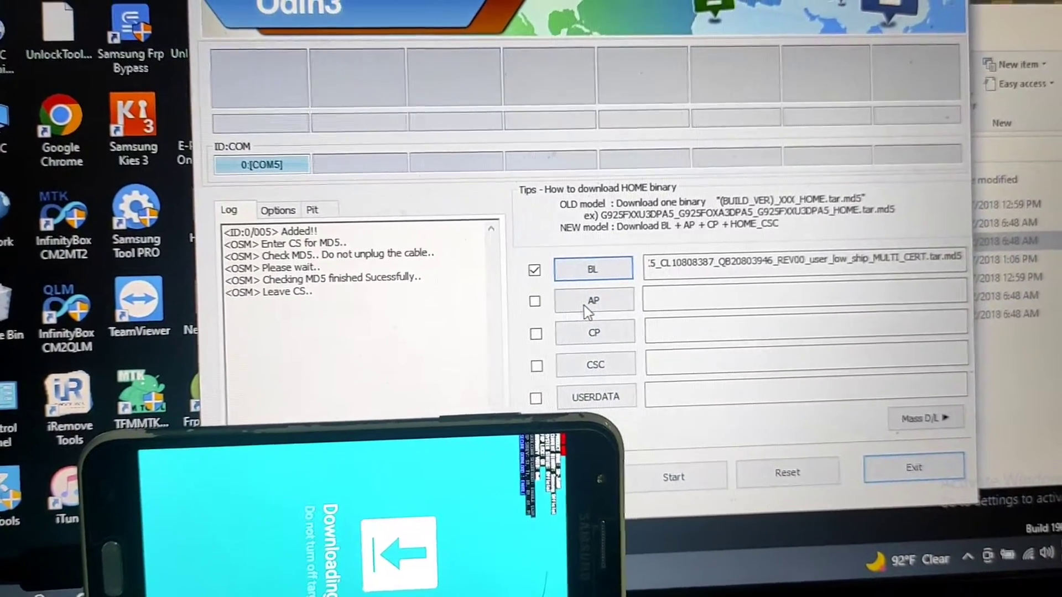
click(594, 300)
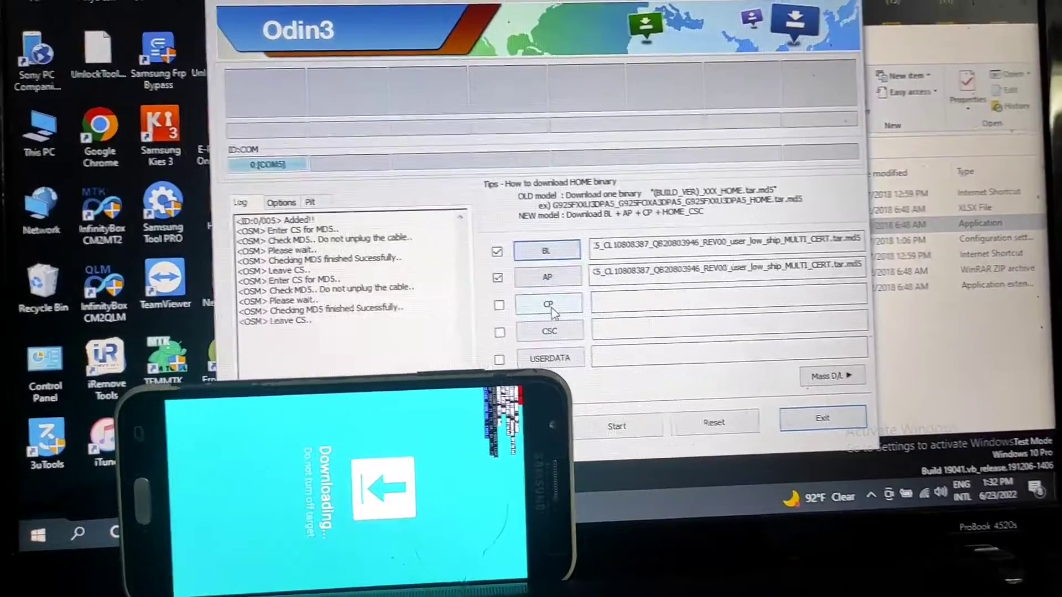
Load the CP file and the CSC_ODD file into their slots, then start flashing.
click(547, 303)
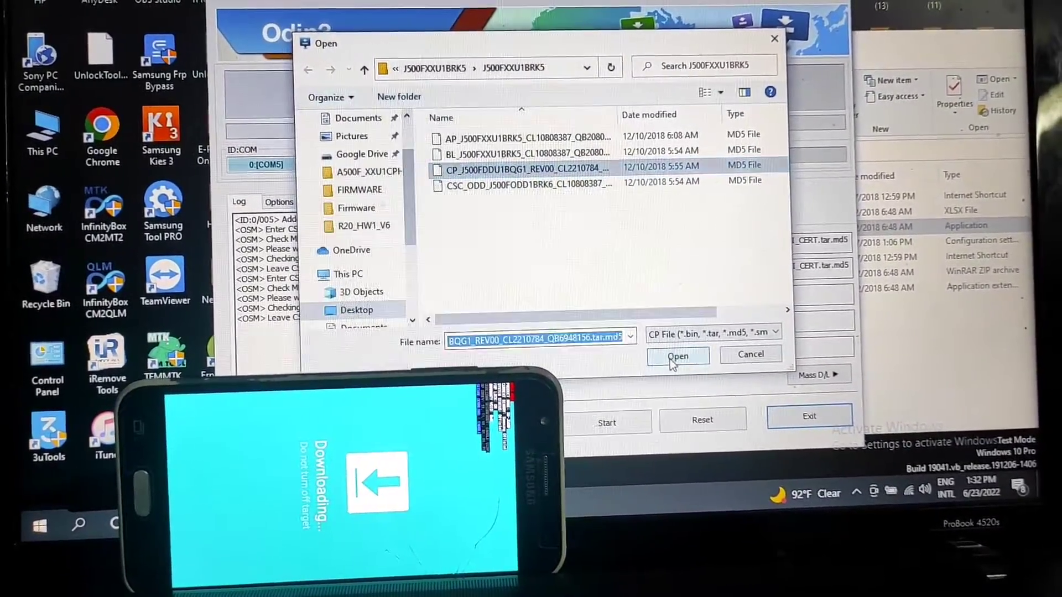
click(677, 355)
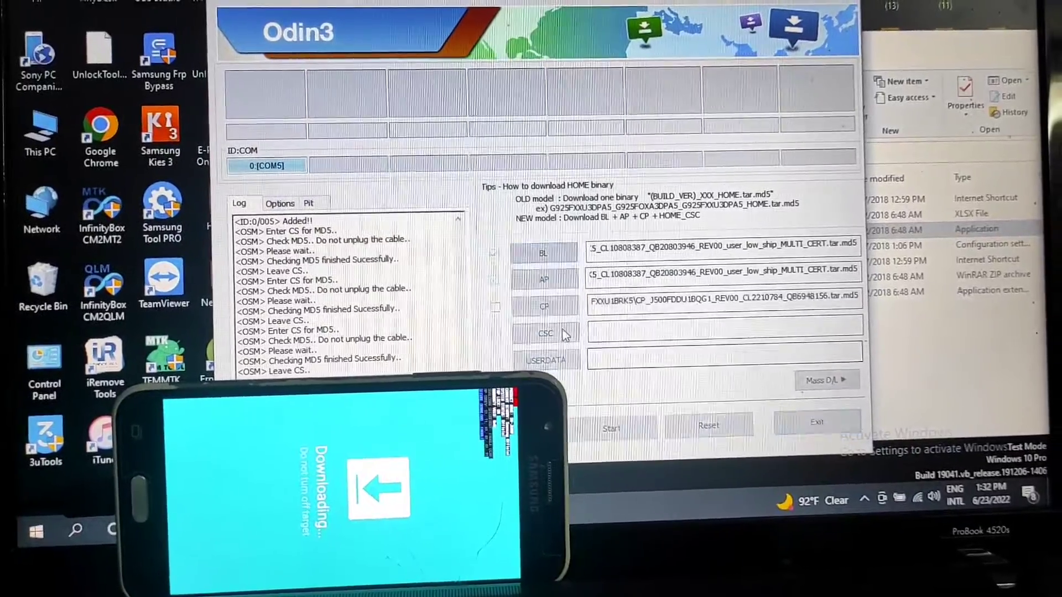
click(543, 333)
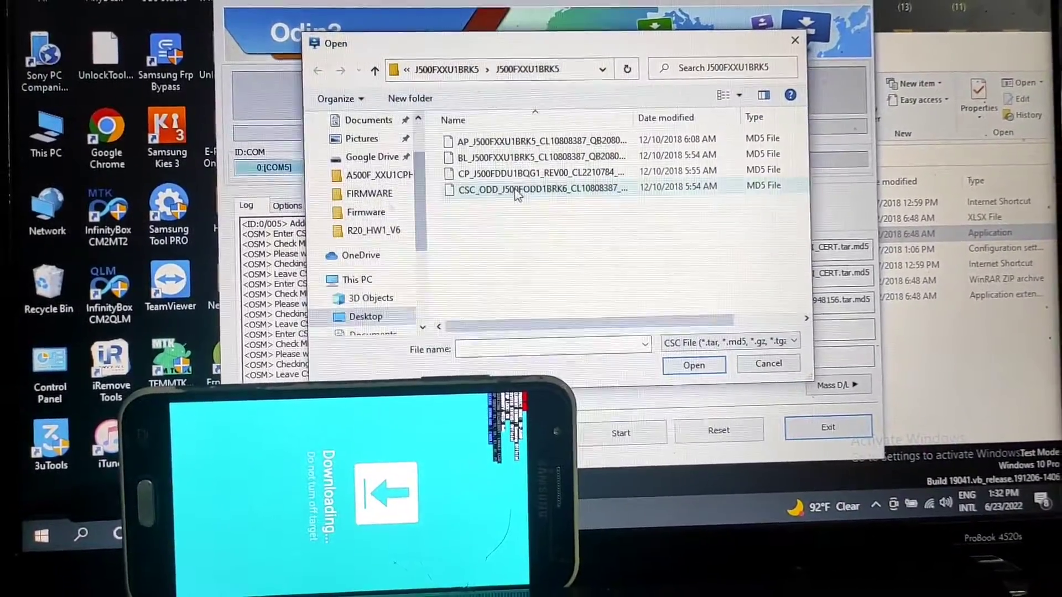
click(539, 188)
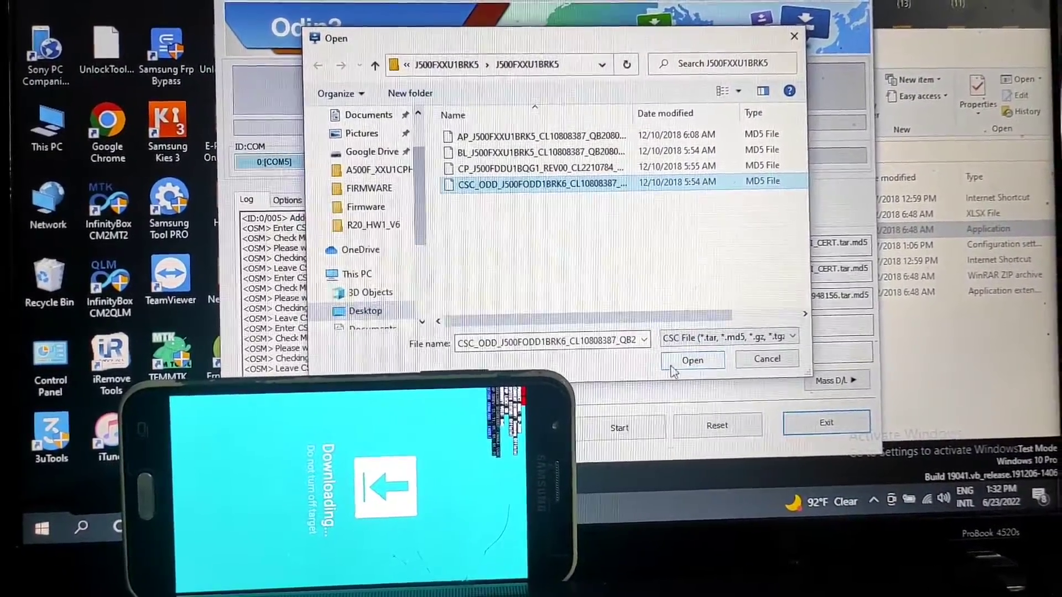
click(692, 360)
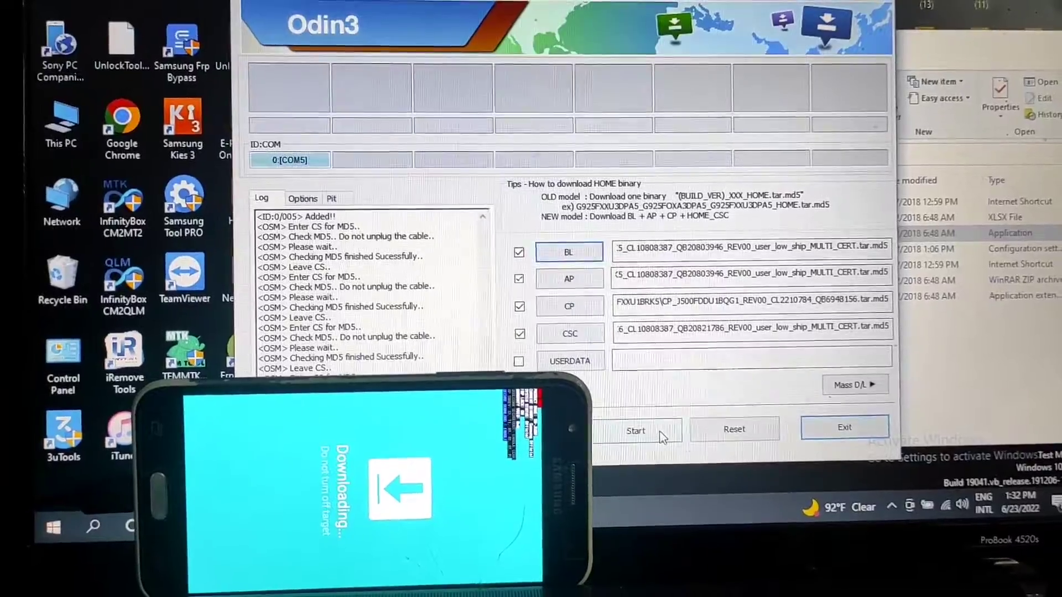
click(636, 431)
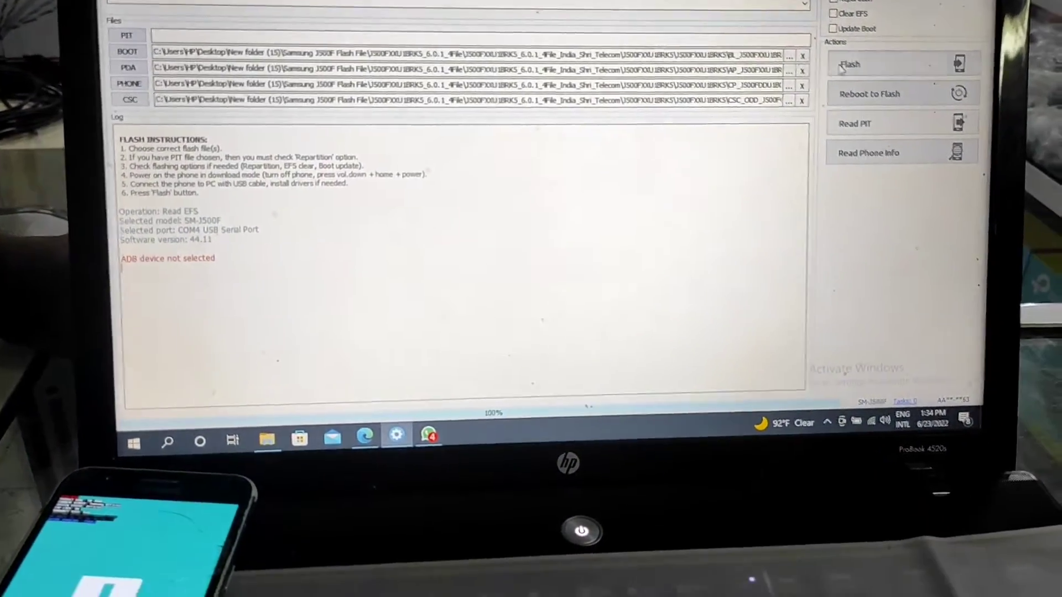
Start flashing the BOOT, PDA, PHONE and CSC files from the Actions panel.
click(851, 63)
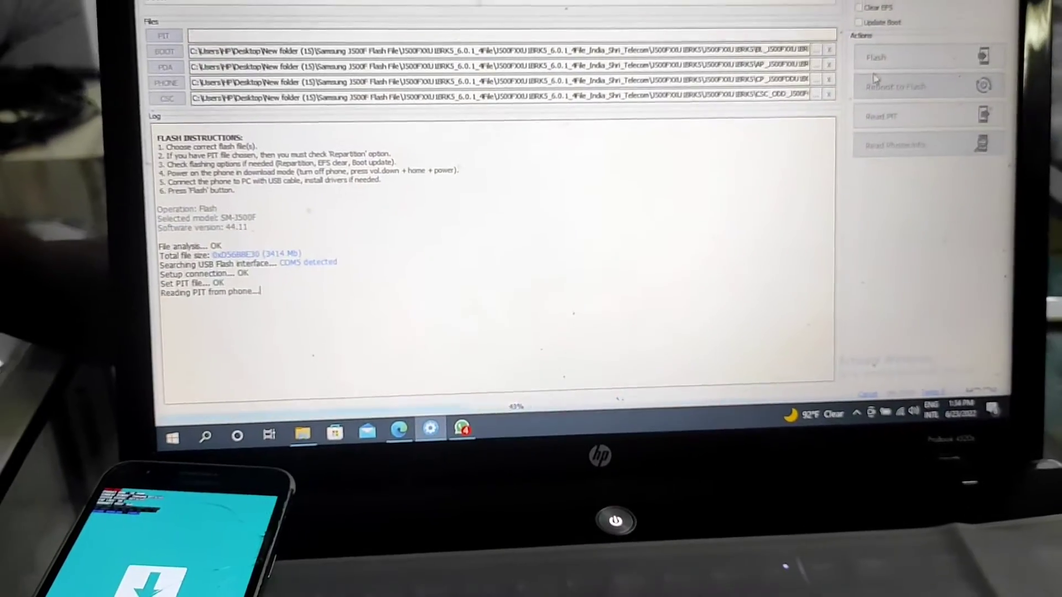